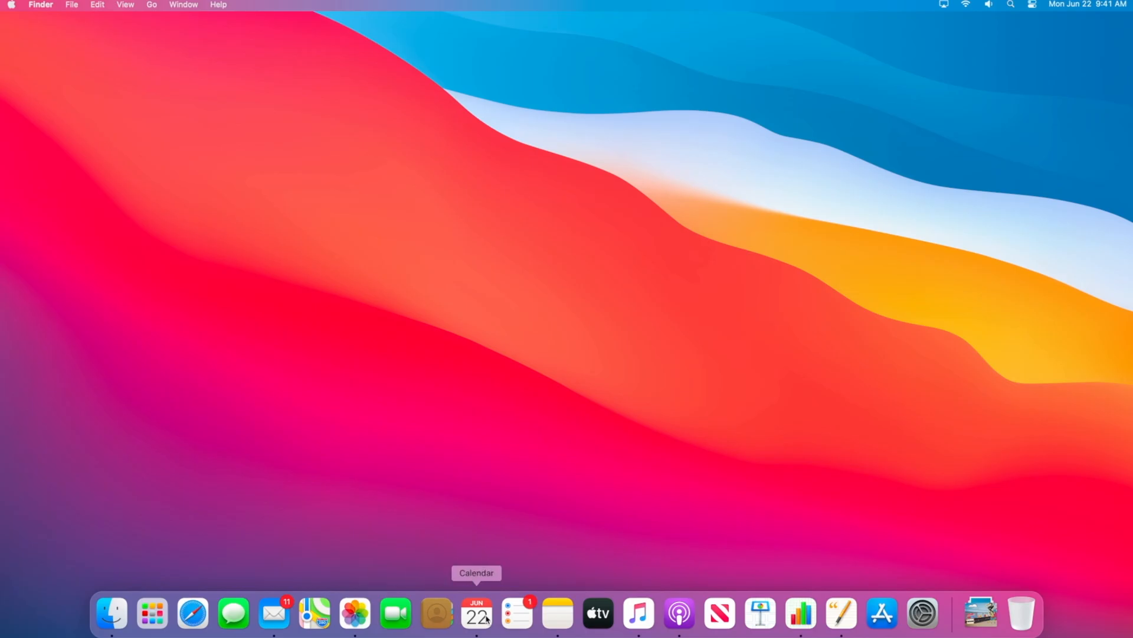
Show Notification Center with recent notifications plus the Calendar and Podcasts widgets.
{"action": "left_click", "coordinate": [477, 614]}
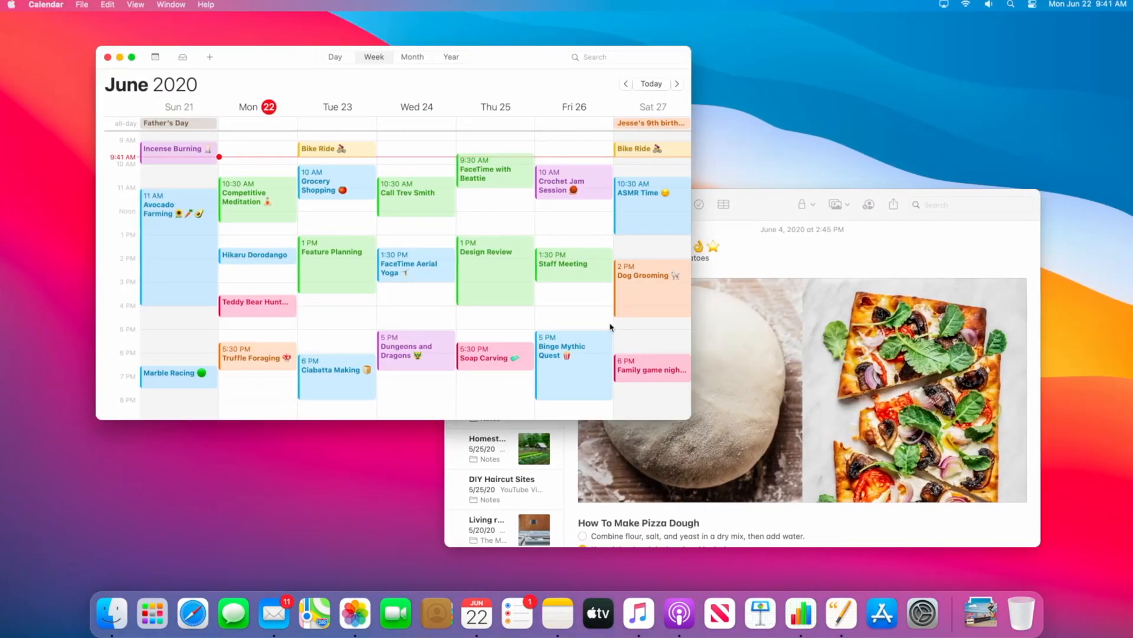
{"action": "left_click", "coordinate": [636, 614]}
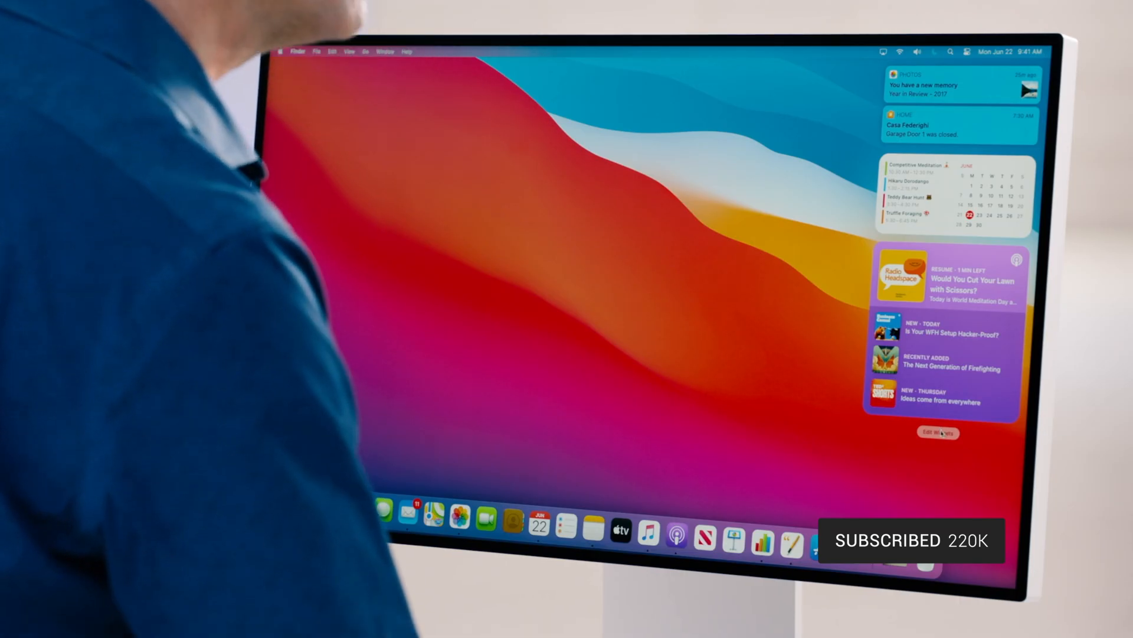
Browse the widget gallery through Up Next, World Clock, Journal Streak and Folder widgets.
{"action": "left_click", "coordinate": [937, 432]}
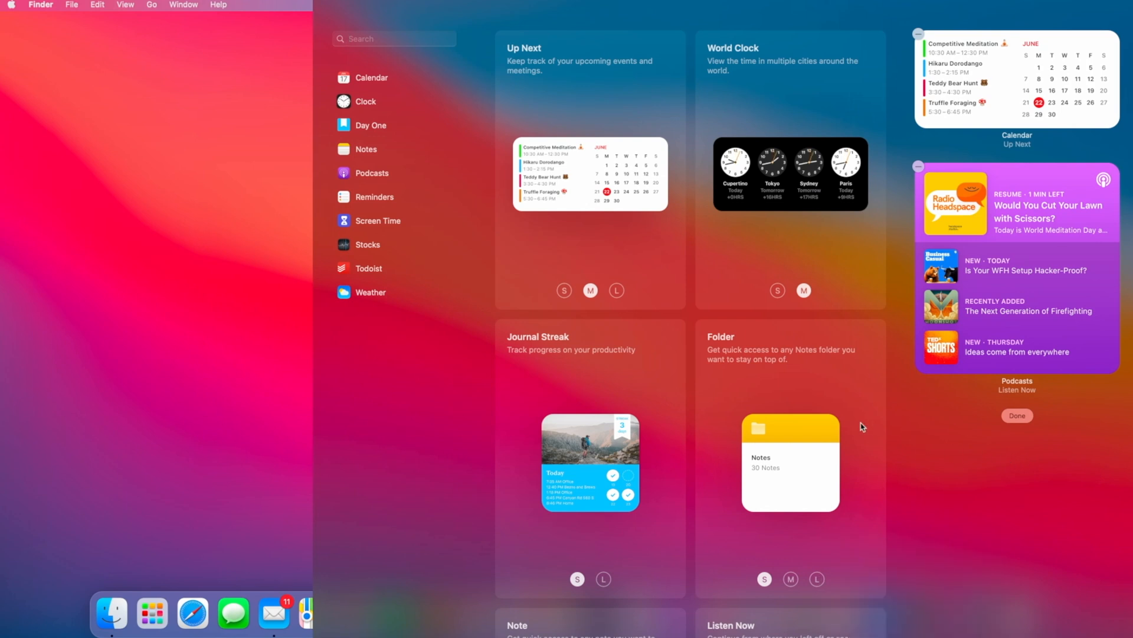
{"action": "scroll", "scroll_direction": "down", "scroll_amount": 3}
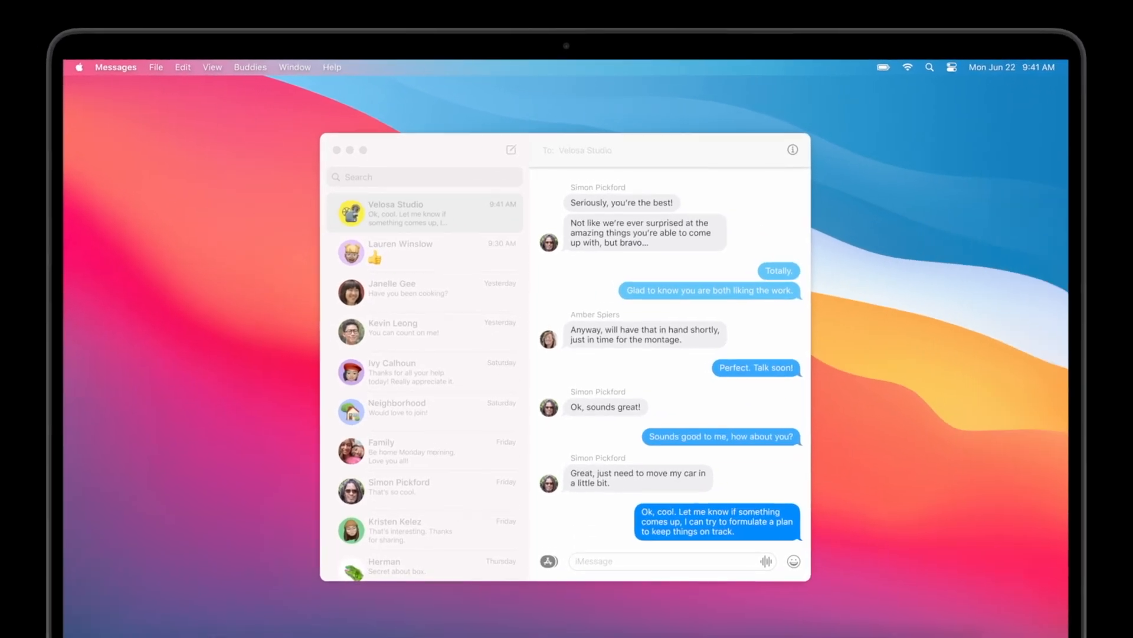
In the Velosa Studio chat, show the photos, #images, Memoji stickers and message effects choices.
{"action": "type", "text": "edit"}
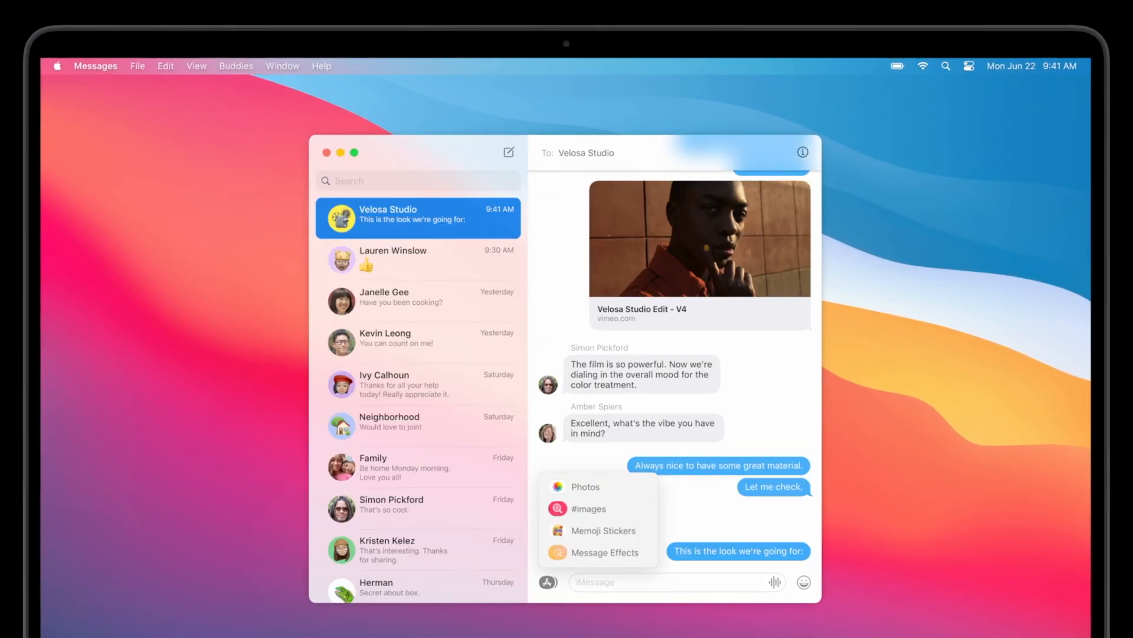
{"action": "left_click", "coordinate": [584, 487]}
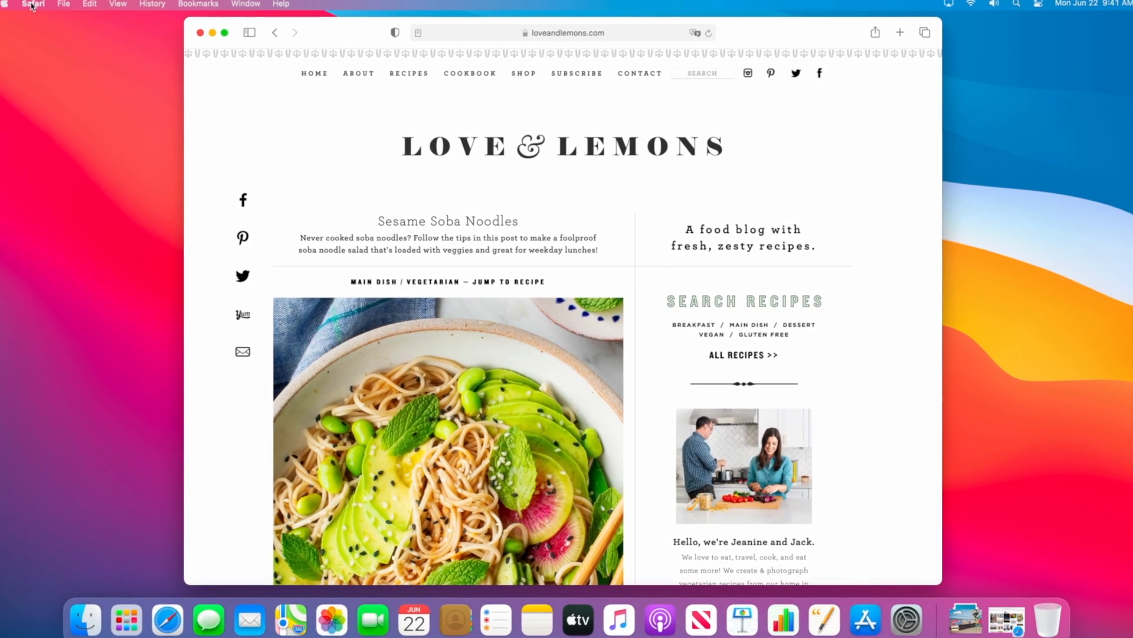
Reach Safari's Preferences from the Safari menu while on the Sesame Soba Noodles recipe.
{"action": "left_click", "coordinate": [34, 4]}
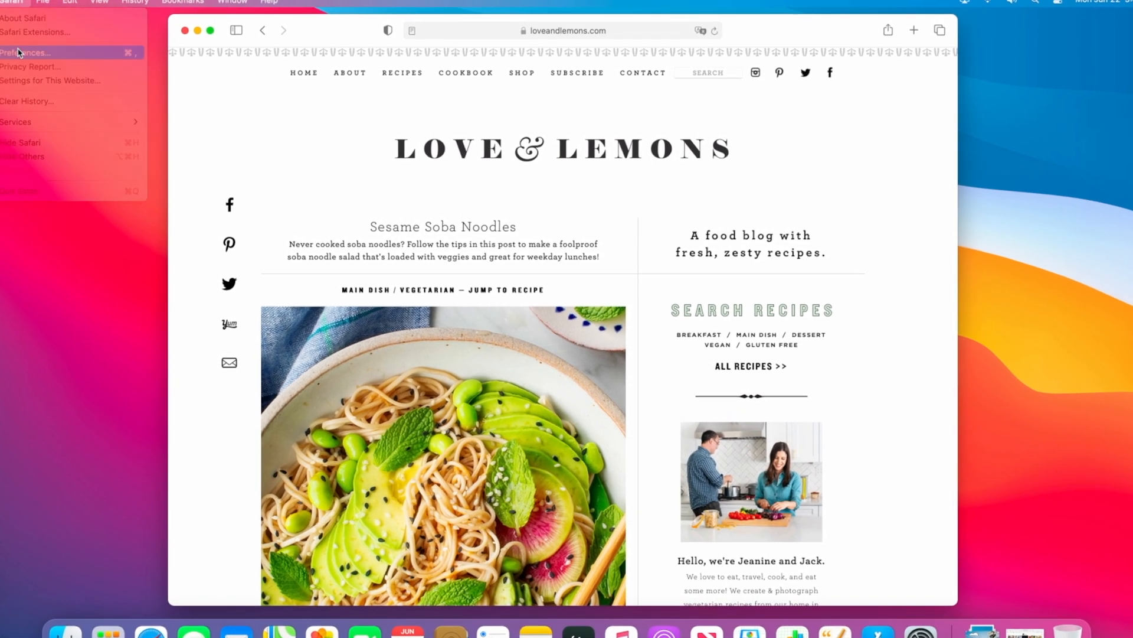
{"action": "left_click", "coordinate": [26, 52]}
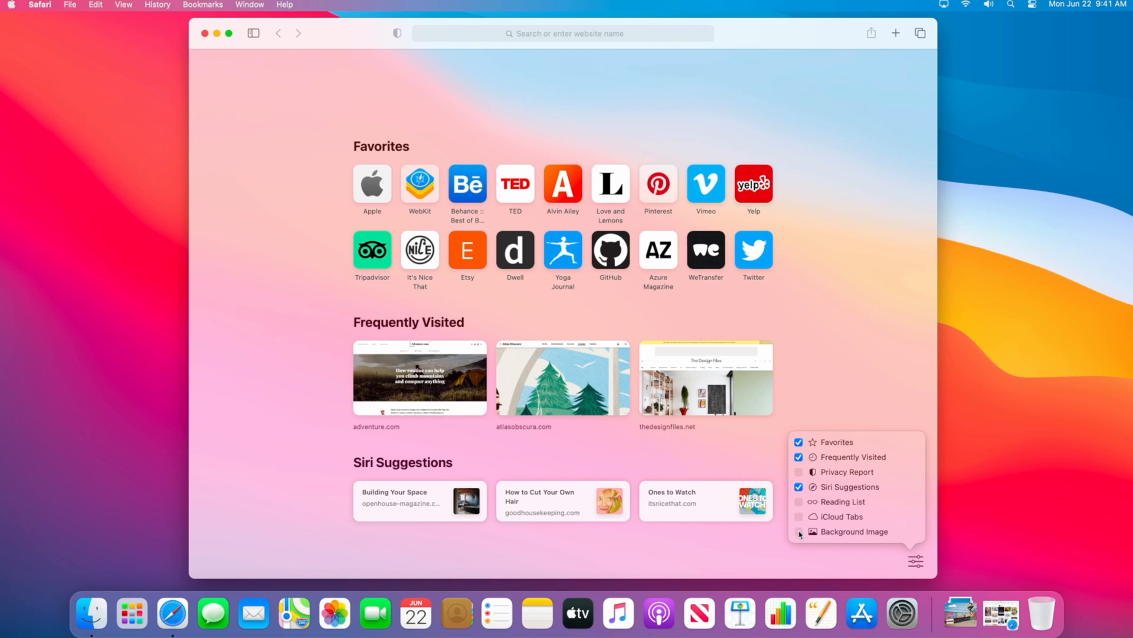
Enable Background Image on the Safari start page and pick a picture for it.
{"action": "left_click", "coordinate": [798, 531]}
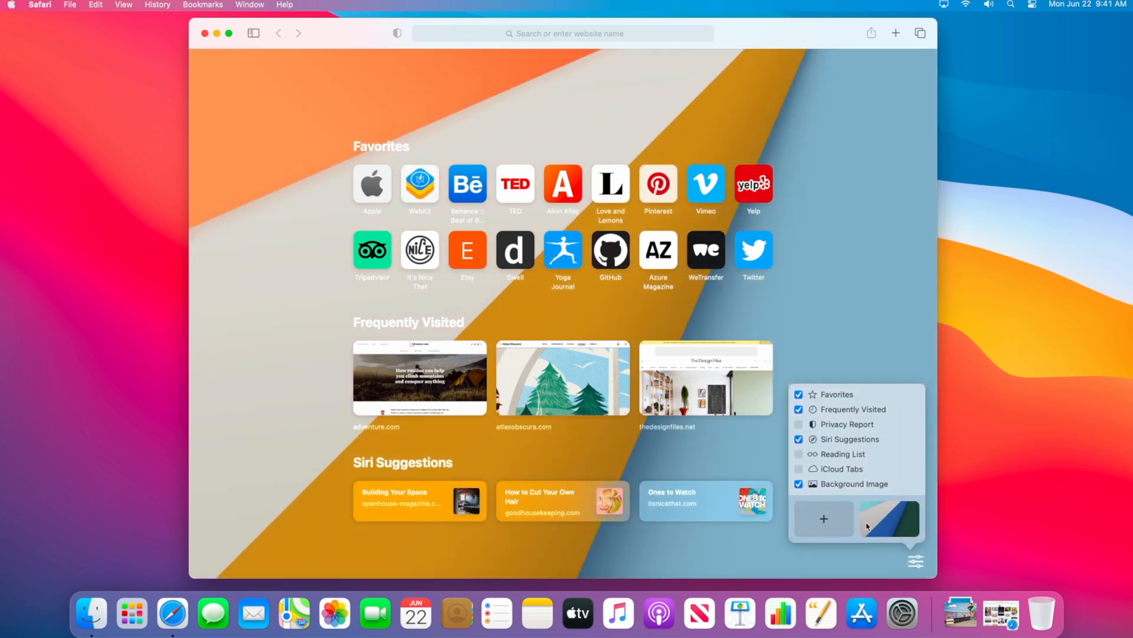
{"action": "left_click", "coordinate": [890, 520]}
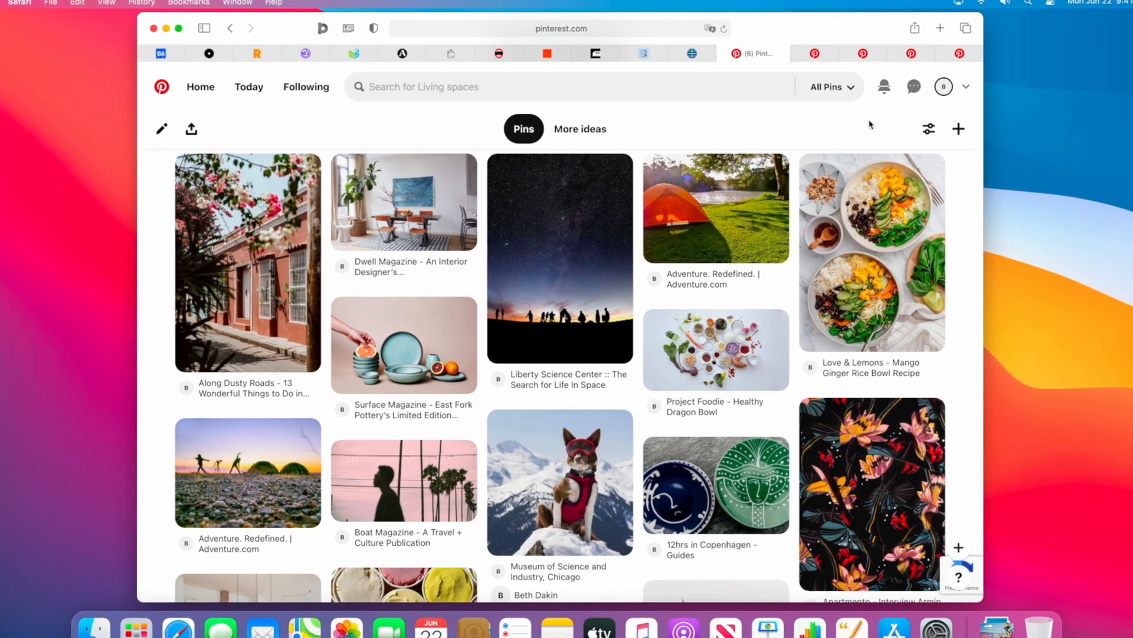
{"action": "mouse_move", "coordinate": [834, 52]}
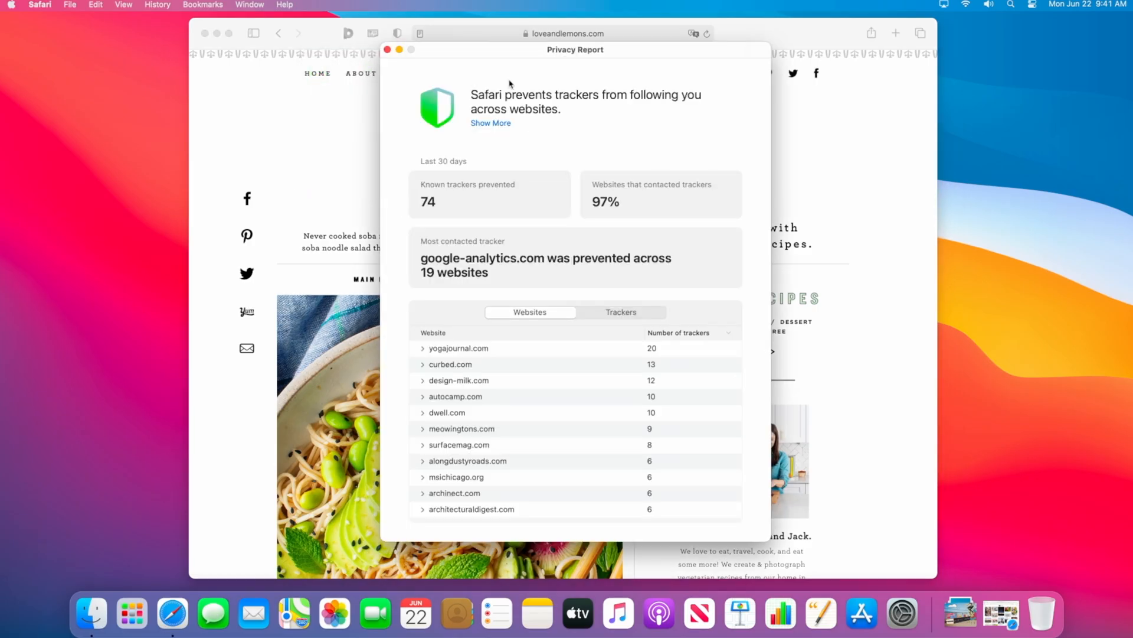
{"action": "mouse_move", "coordinate": [692, 314]}
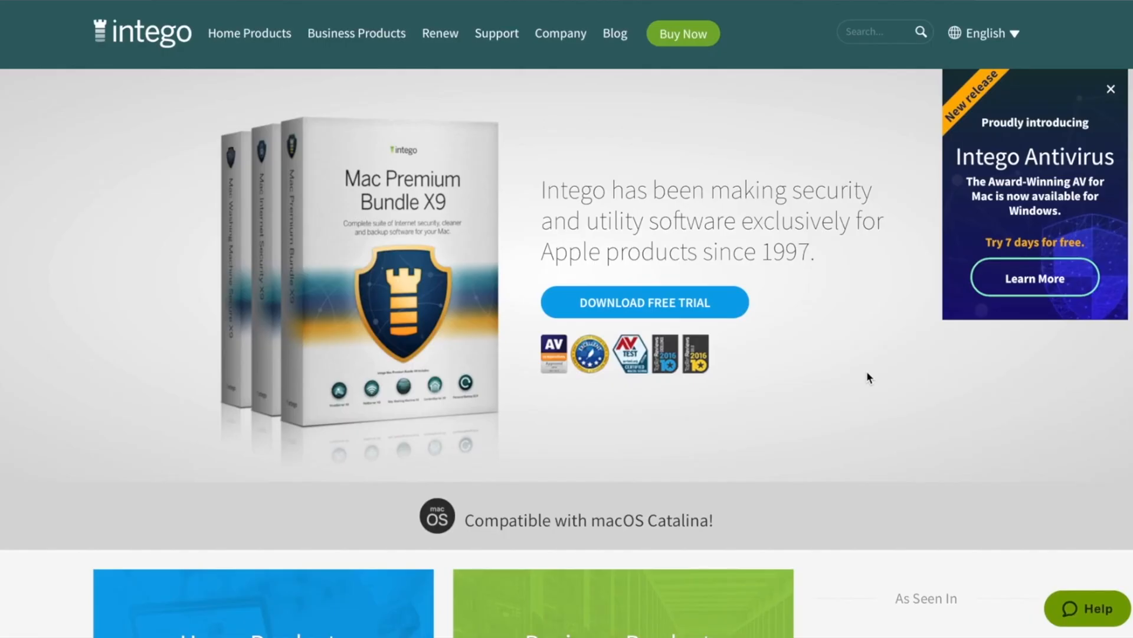
From Intego's Home Products menu, go to the Mac Premium Bundle X9 page.
{"action": "left_click", "coordinate": [249, 33]}
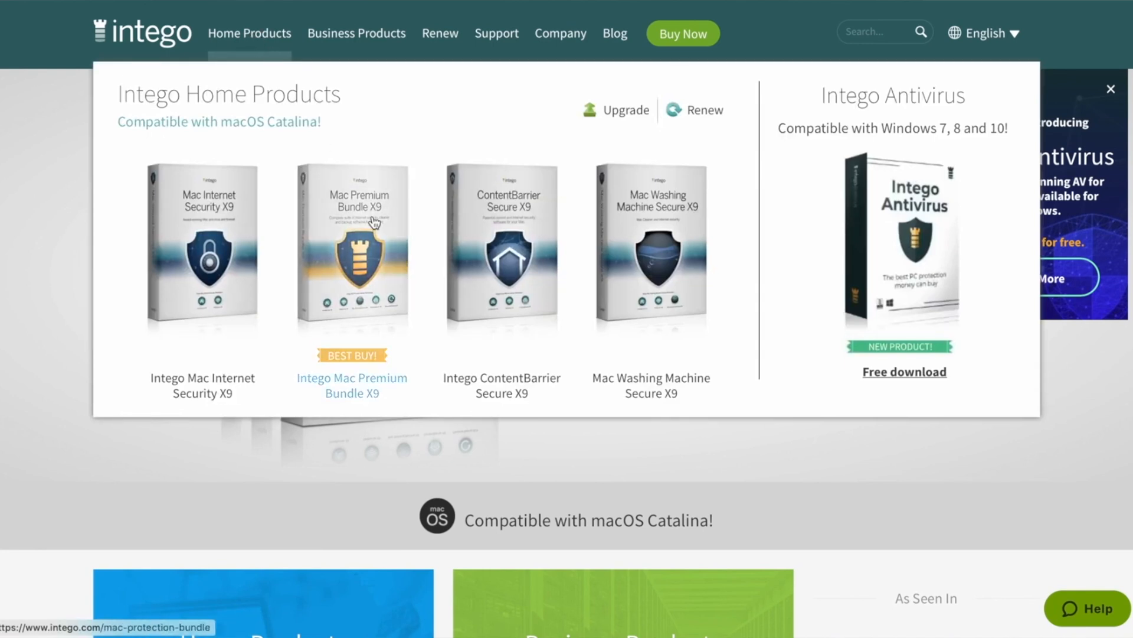
{"action": "left_click", "coordinate": [371, 222]}
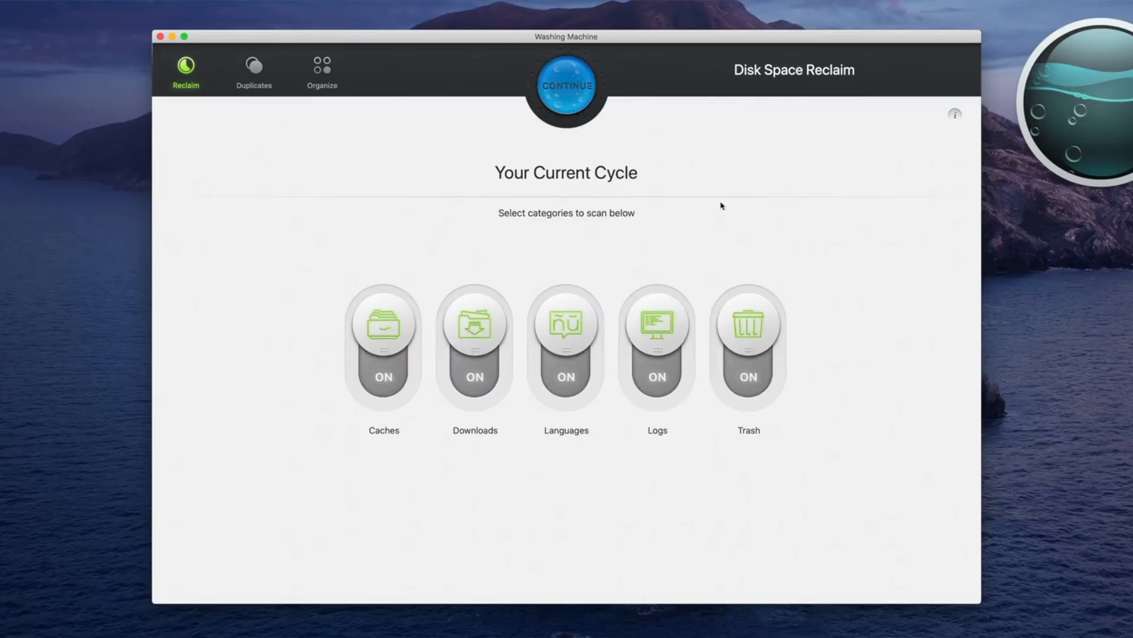
Continue the Reclaim cycle with caches, downloads, languages, logs and trash all switched on.
{"action": "left_click", "coordinate": [567, 85]}
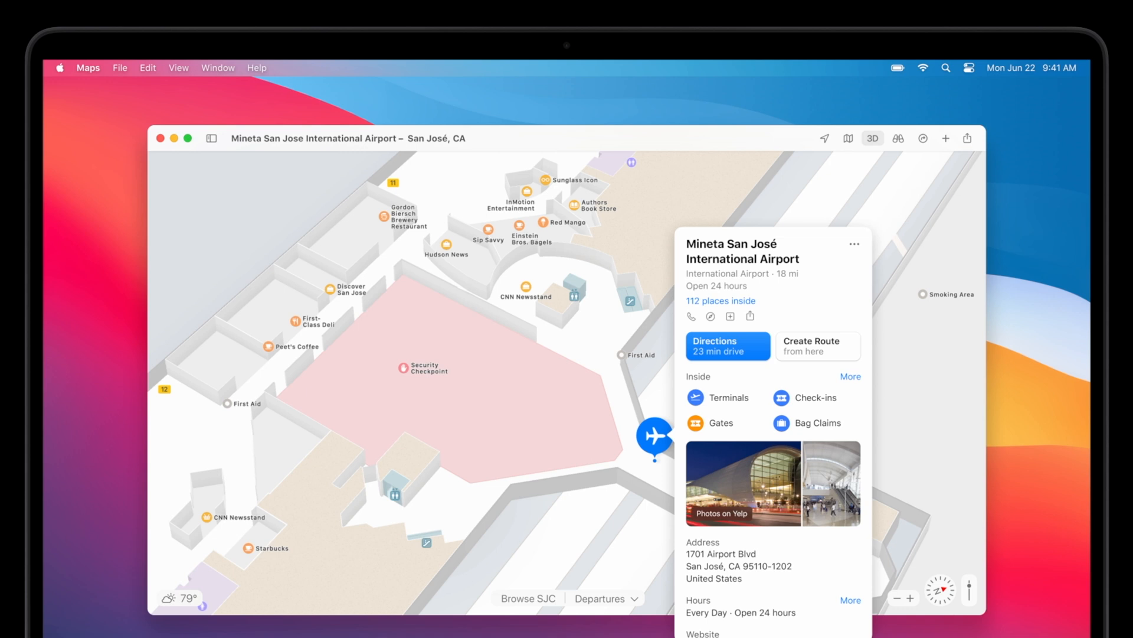
Browse SJC to explore the indoor map of Mineta San José International Airport.
{"action": "left_click", "coordinate": [897, 138]}
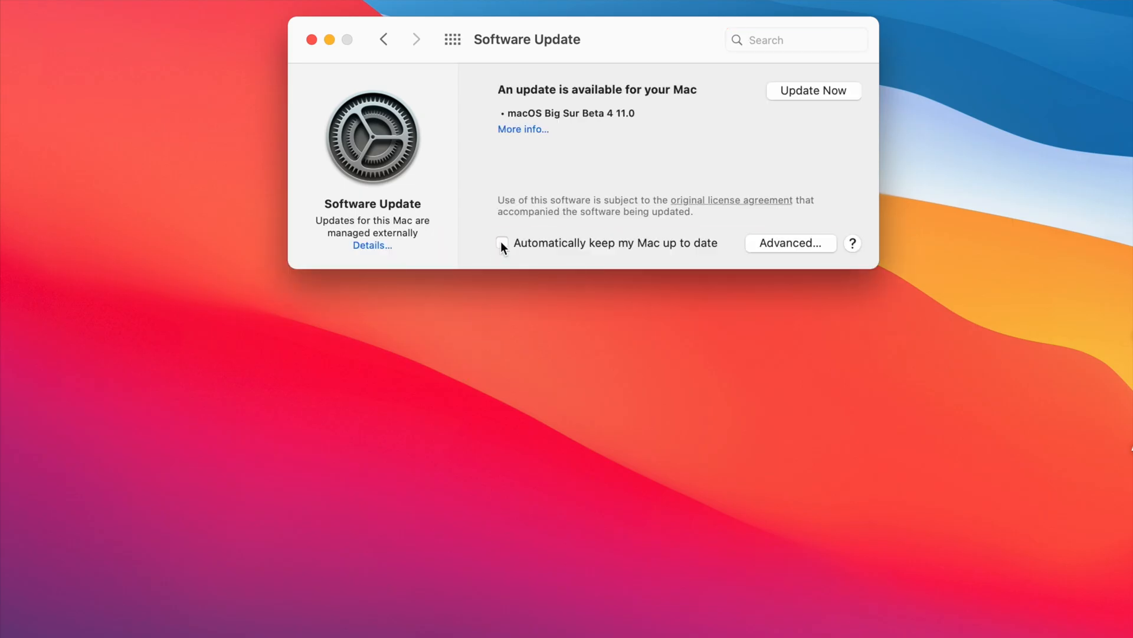
Enable 'Automatically keep my Mac up to date' with every Advanced update option checked.
{"action": "left_click", "coordinate": [503, 243]}
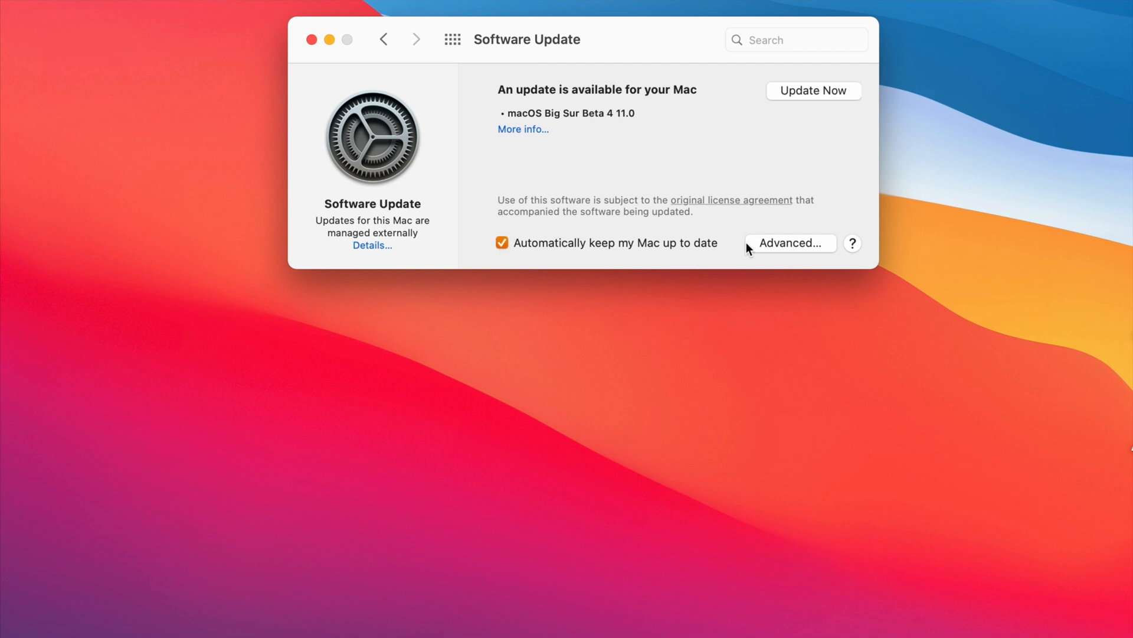
{"action": "left_click", "coordinate": [791, 243]}
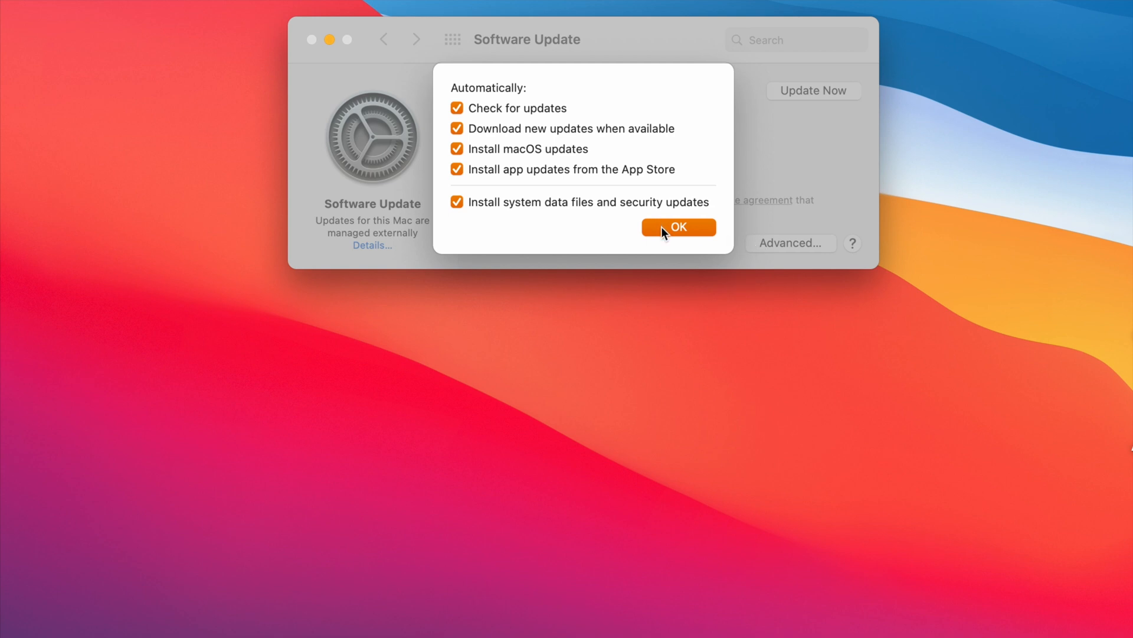
{"action": "left_click", "coordinate": [679, 227]}
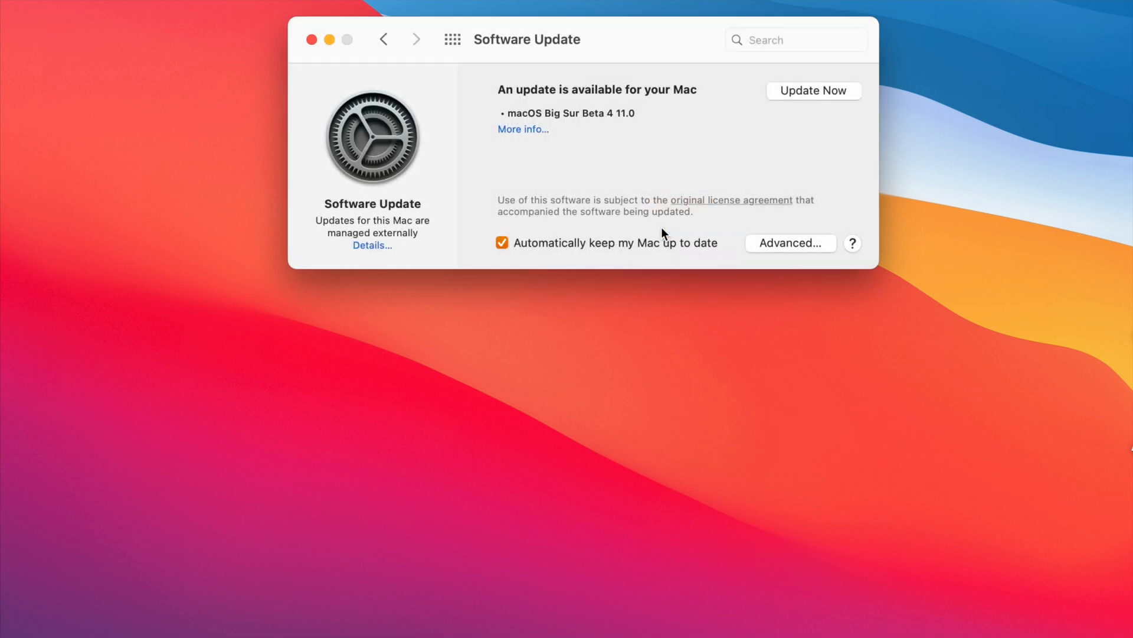